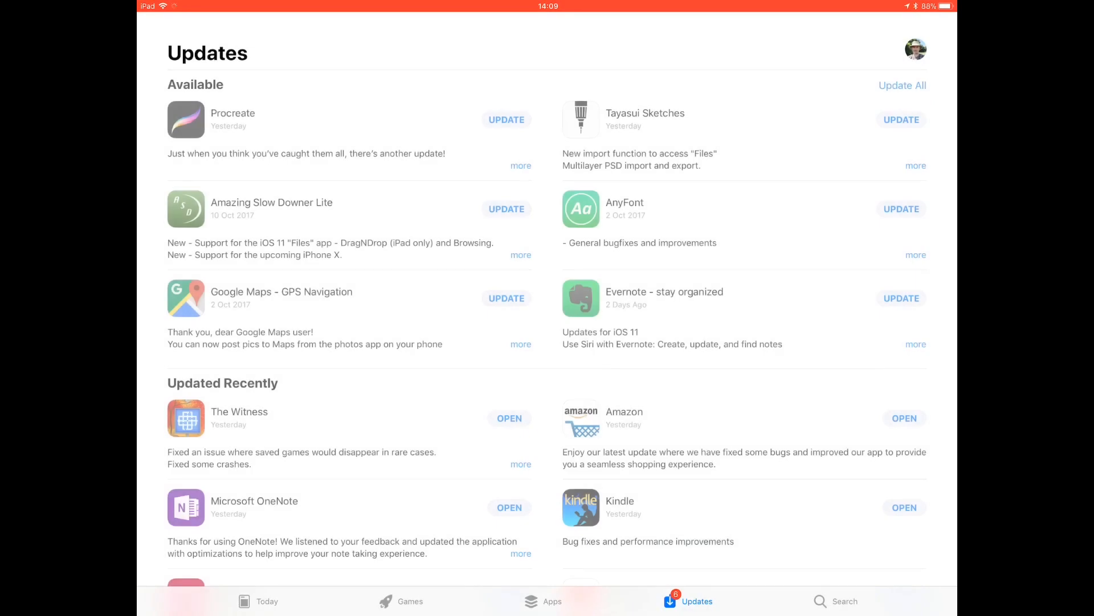
- Search the App Store for 'splice' and browse to the Splice video editor listing
{"action": "left_click", "coordinate": [843, 600]}
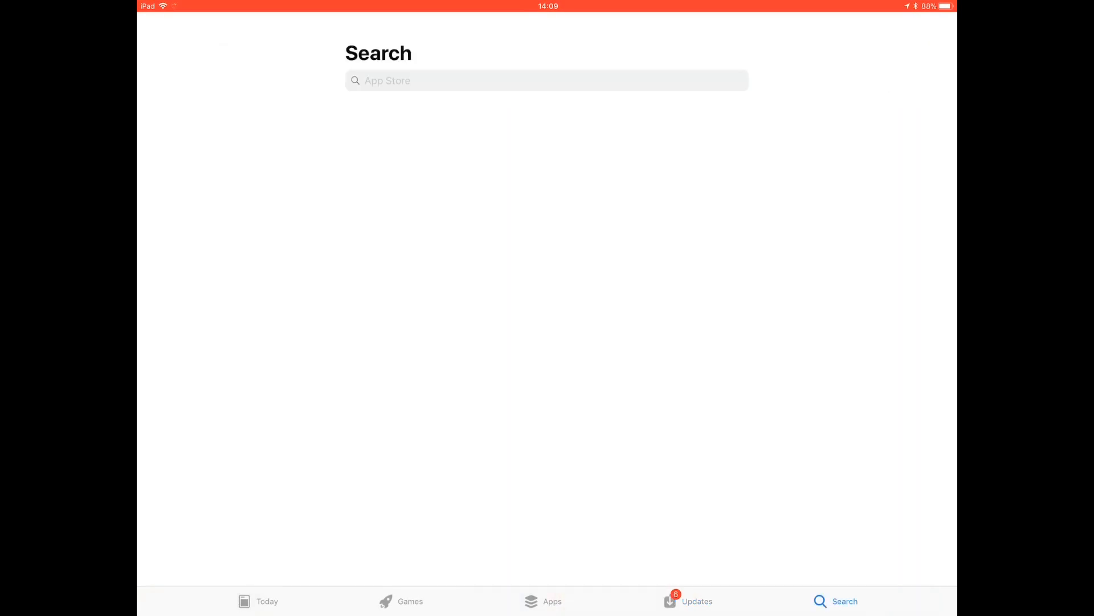
{"action": "left_click", "coordinate": [546, 80]}
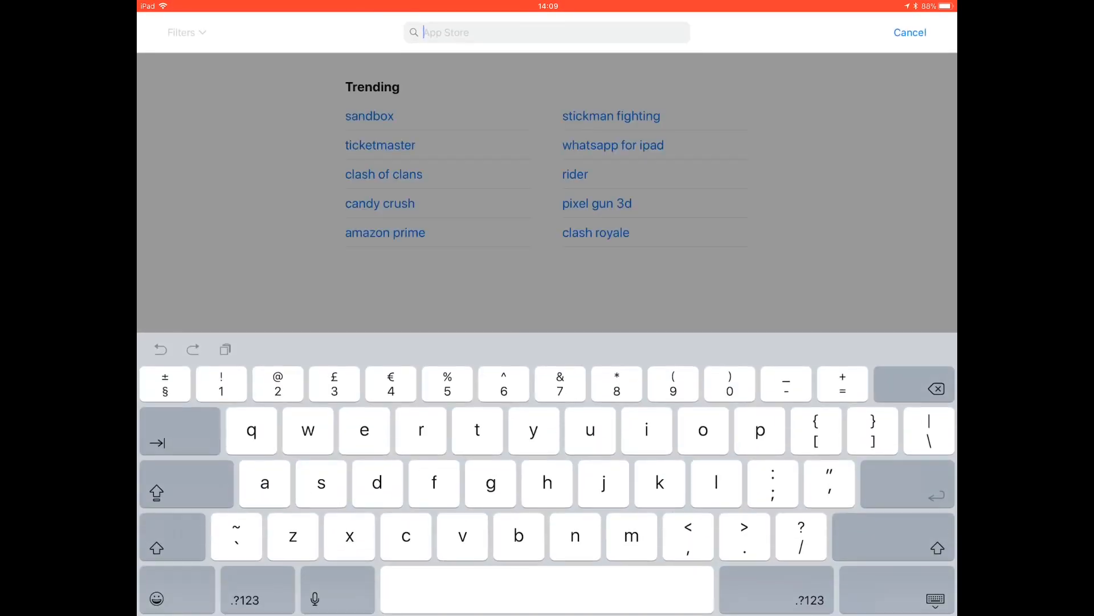
{"action": "type", "text": "splice"}
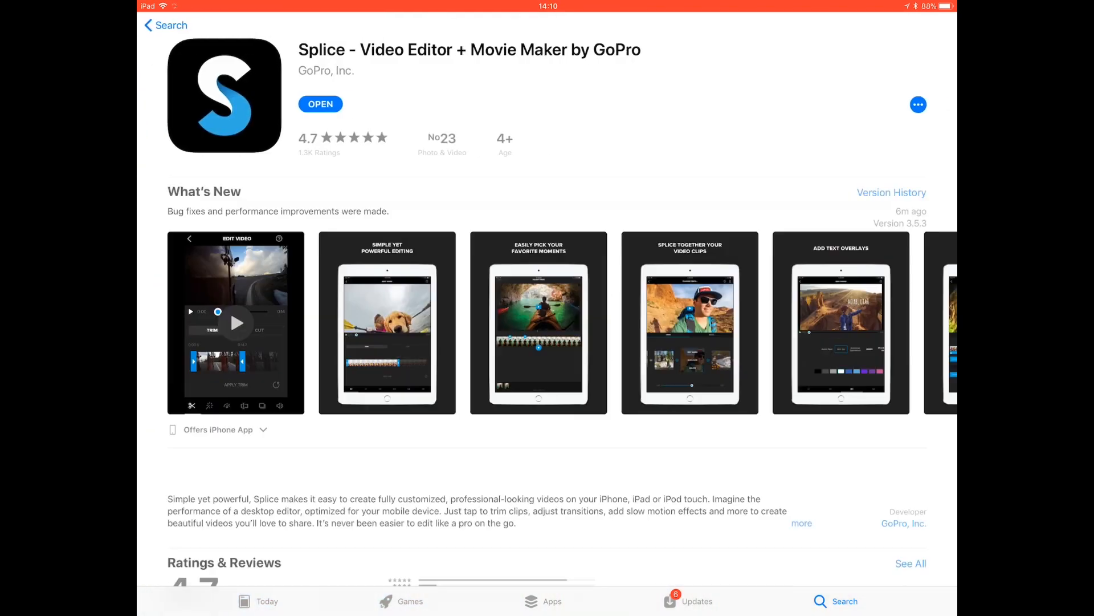
{"action": "scroll", "scroll_direction": "left", "scroll_amount": 3}
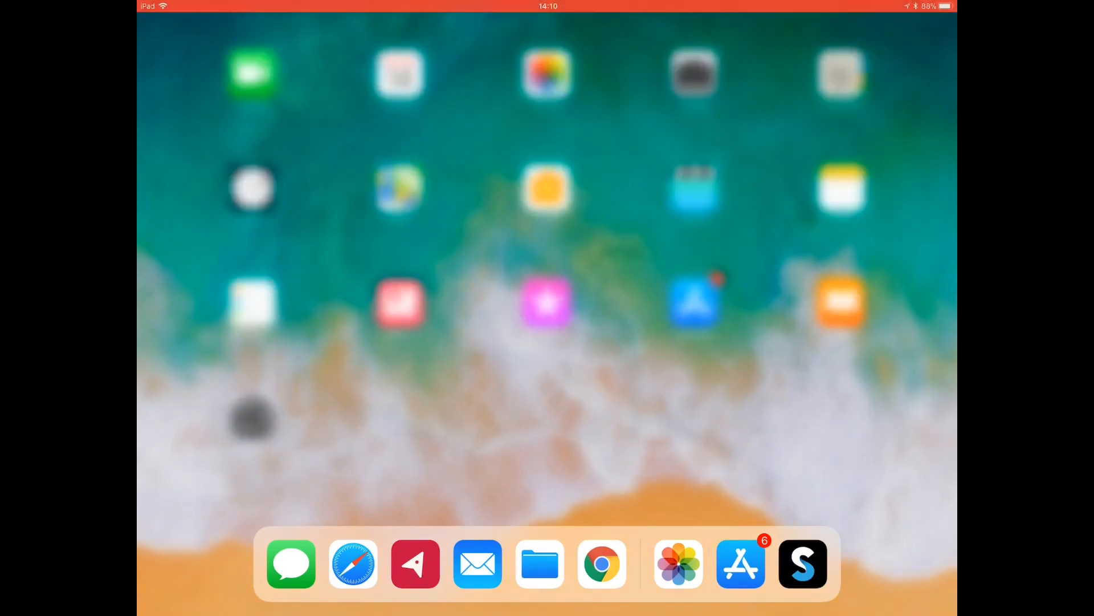
- Launch Splice and create a new project containing the 51:27 screen recording
{"action": "left_click", "coordinate": [802, 563]}
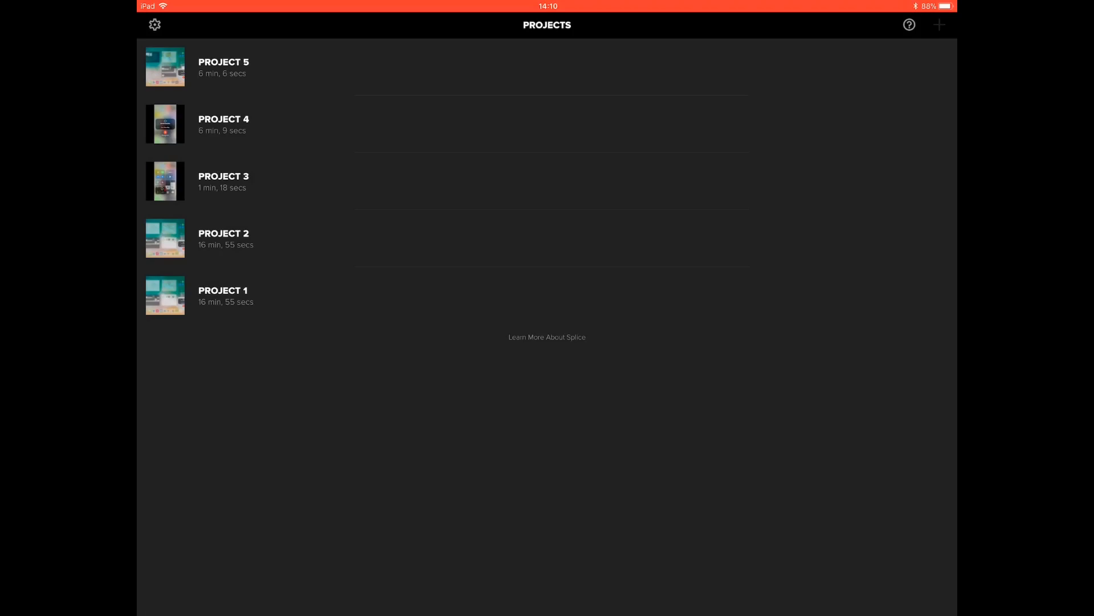
{"action": "left_click", "coordinate": [940, 24]}
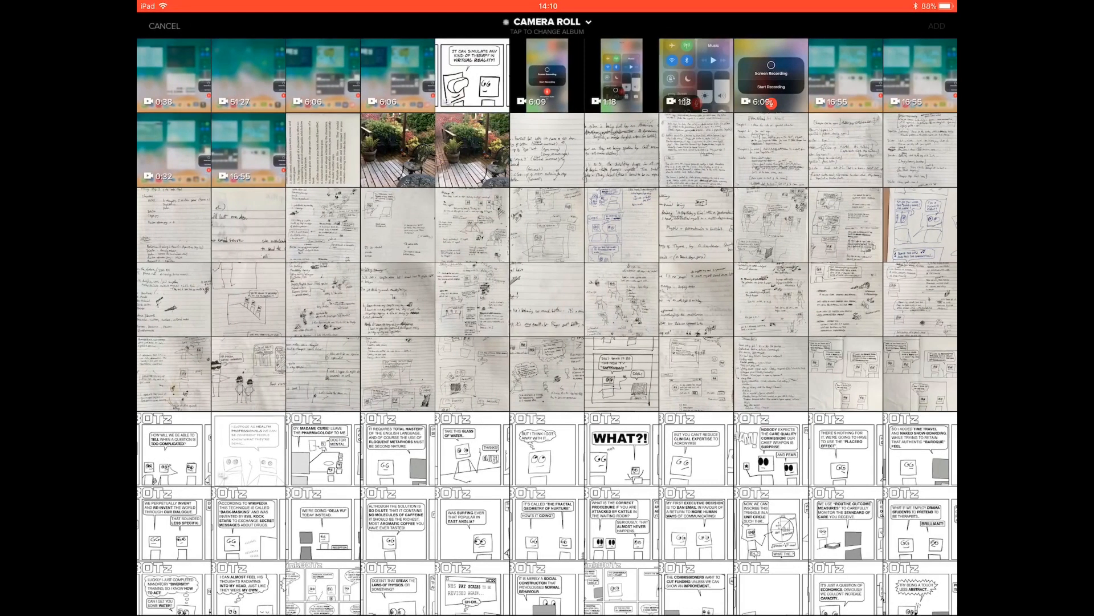
{"action": "left_click", "coordinate": [248, 76]}
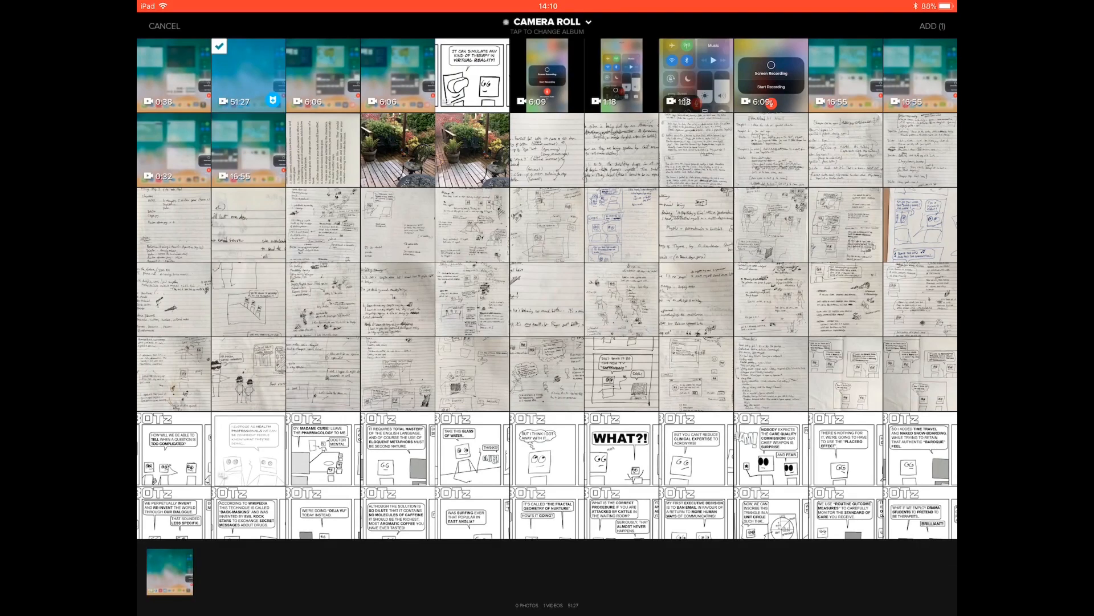
{"action": "left_click", "coordinate": [936, 26]}
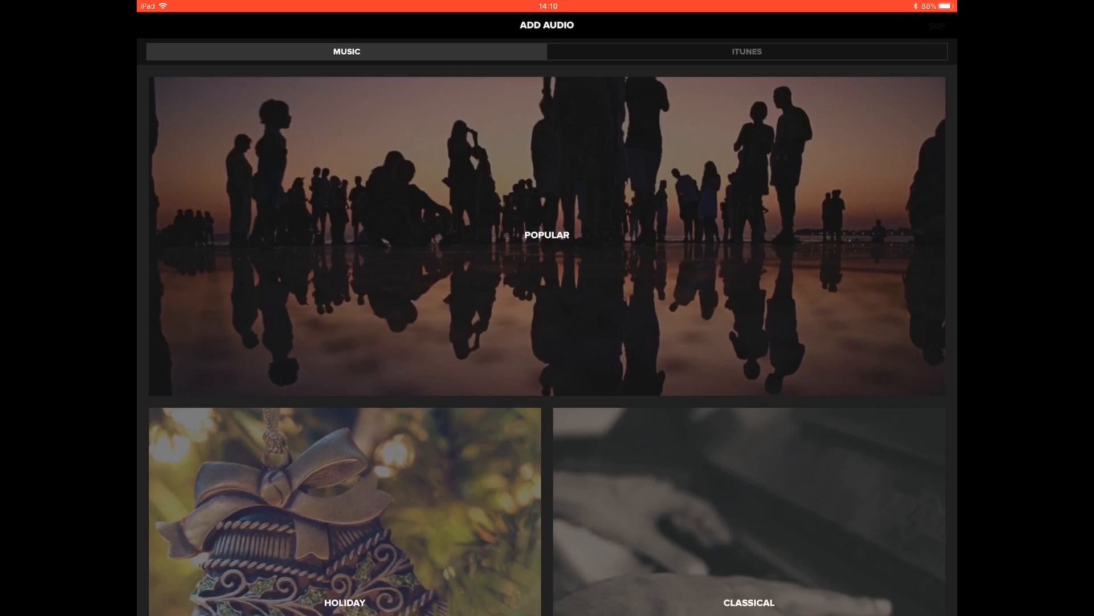
- Skip background music so Project 6 opens with the 51:27 clip on the timeline
{"action": "left_click", "coordinate": [937, 26]}
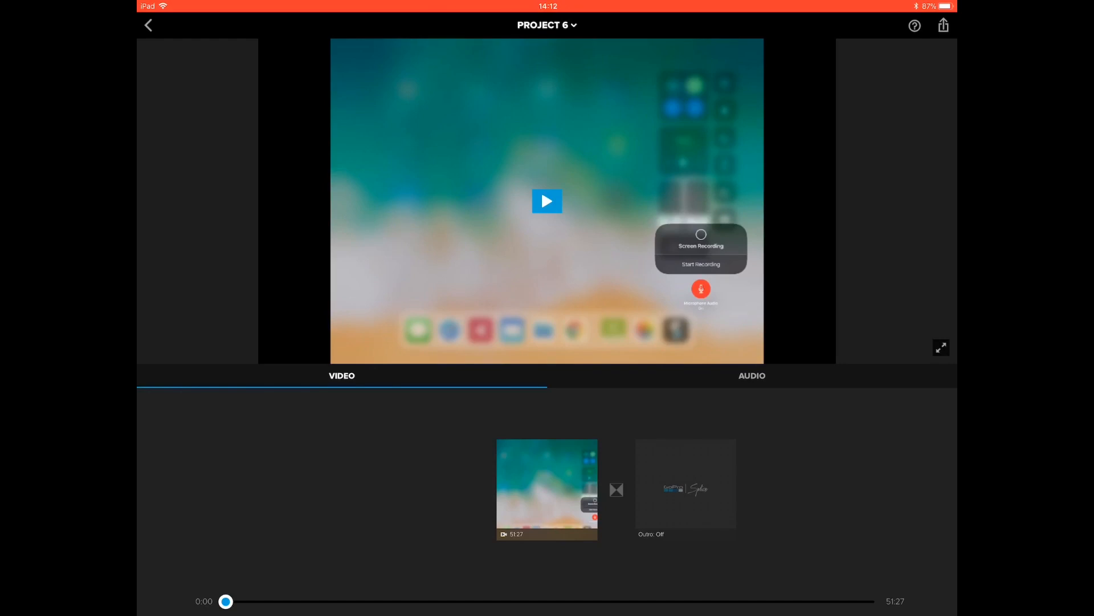
- Browse Project 6's sharing options and the extra share choices
{"action": "left_click", "coordinate": [942, 25]}
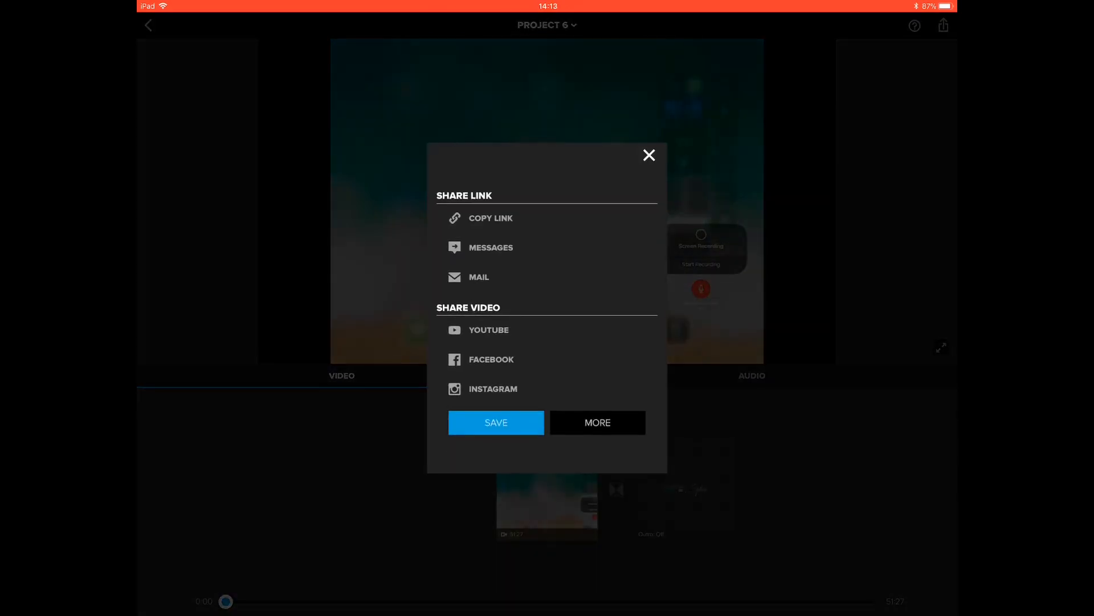
{"action": "left_click", "coordinate": [647, 155]}
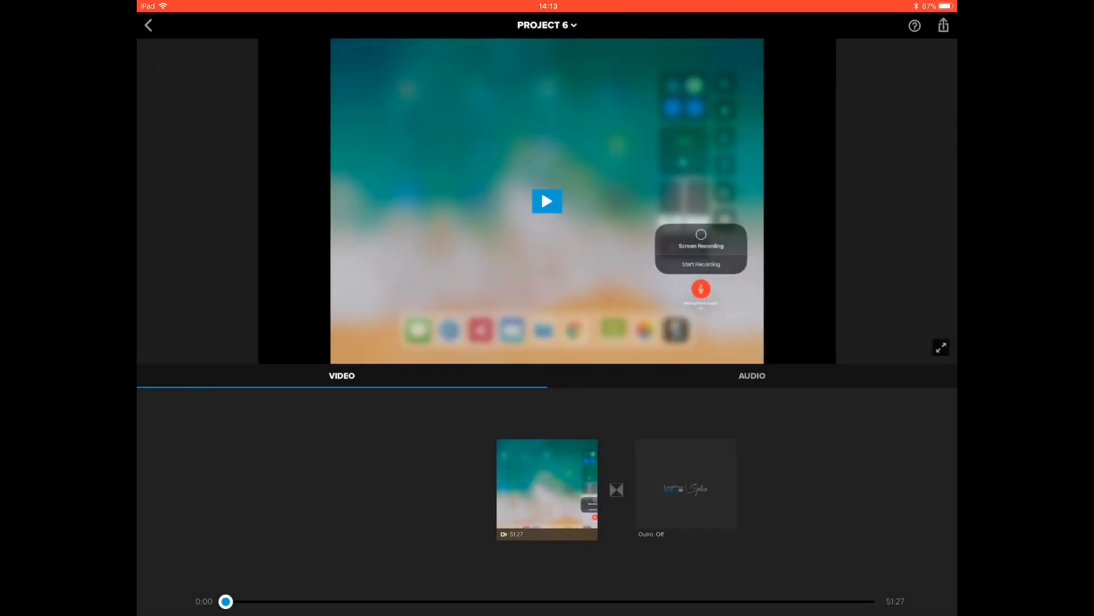
{"action": "left_click", "coordinate": [943, 25]}
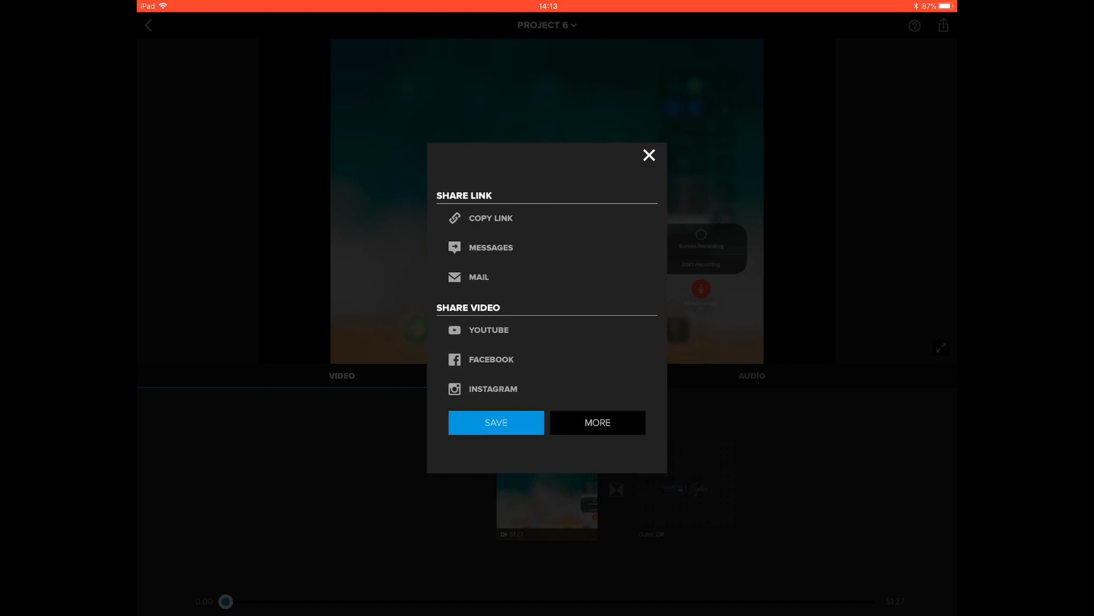
{"action": "left_click", "coordinate": [597, 422]}
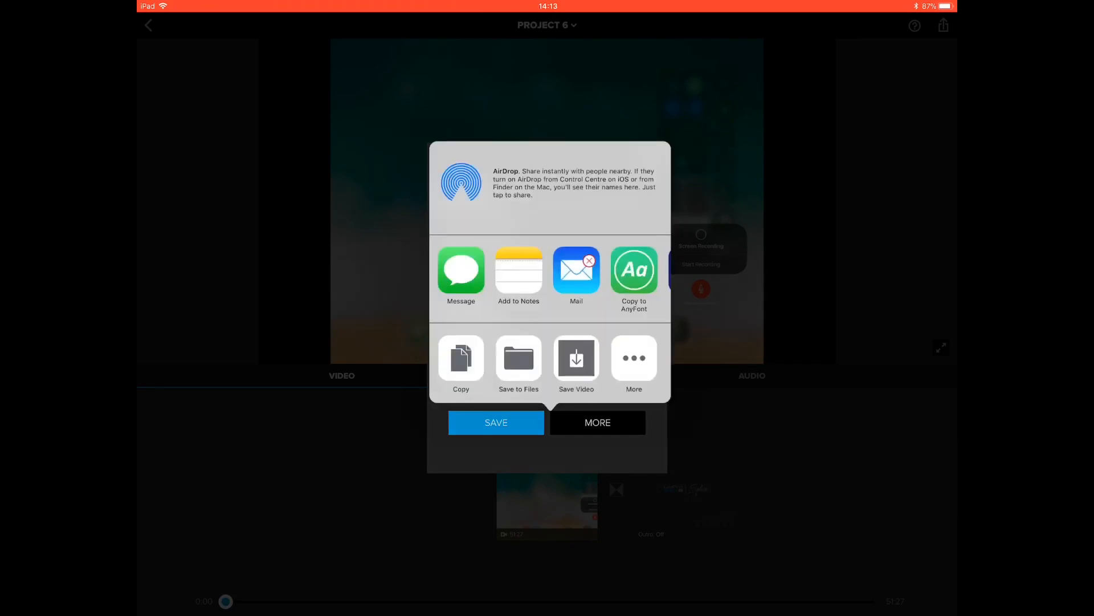
{"action": "left_click", "coordinate": [597, 422]}
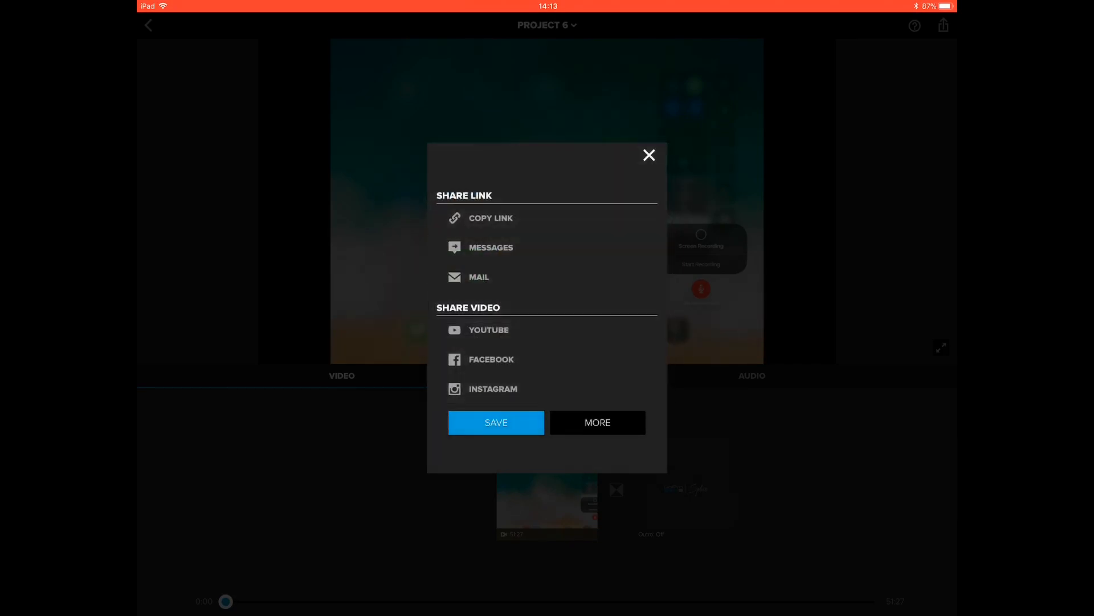
- Save Project 6 to the device at HD 1080p and view it in Photos
{"action": "left_click", "coordinate": [496, 423]}
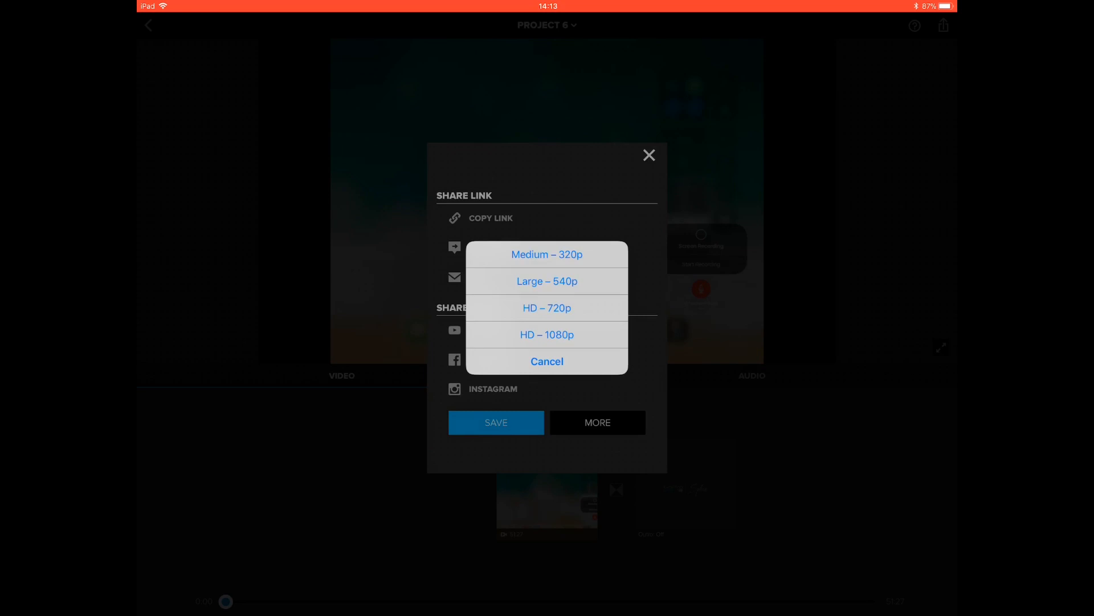
{"action": "left_click", "coordinate": [546, 361]}
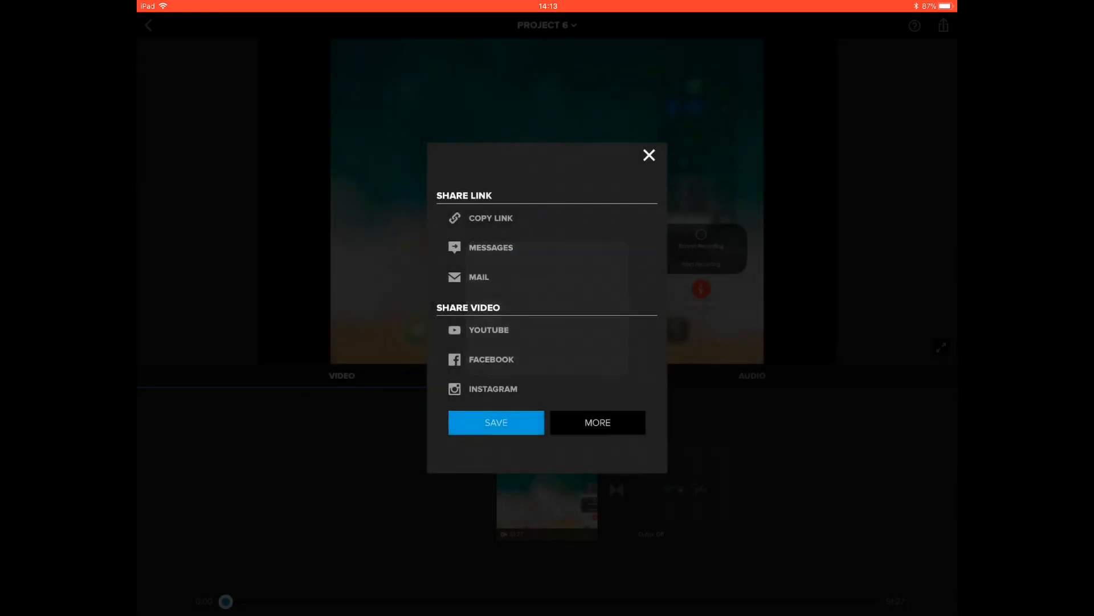
{"action": "left_click", "coordinate": [496, 422]}
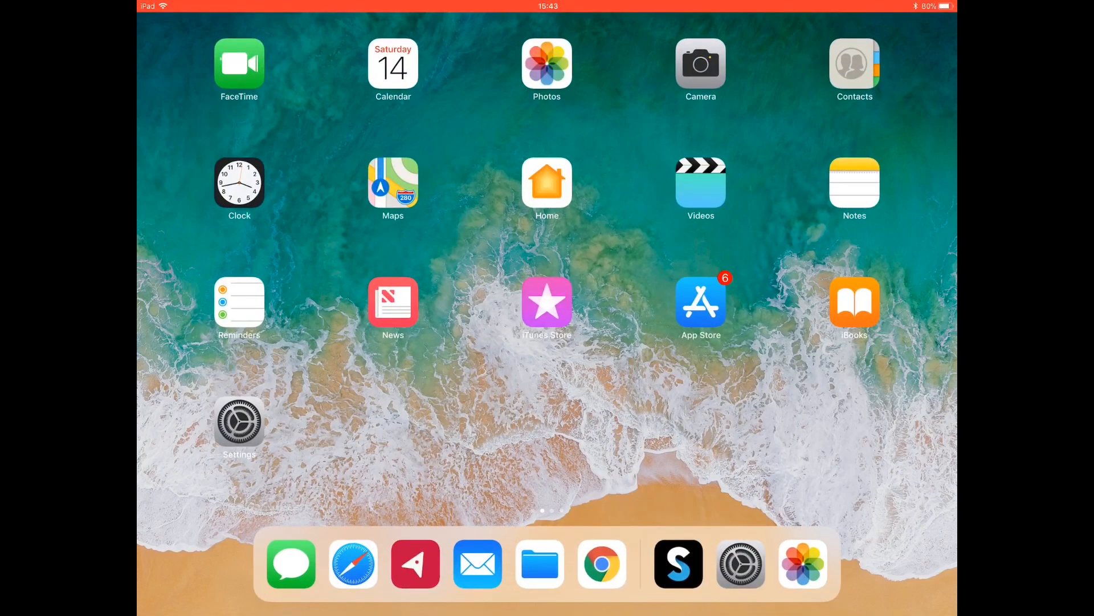
{"action": "left_click", "coordinate": [546, 63]}
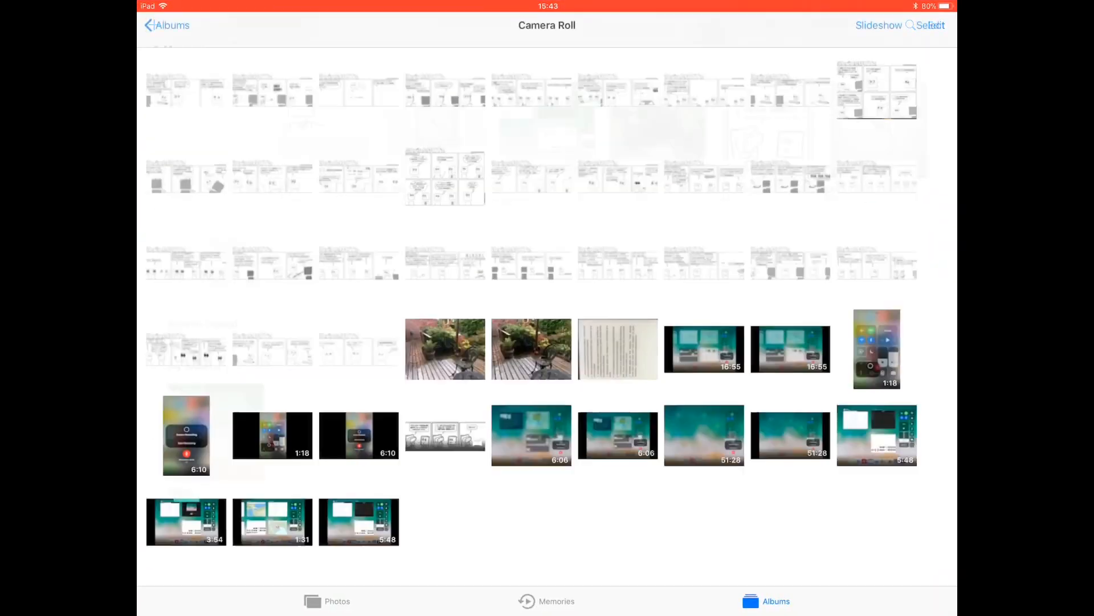